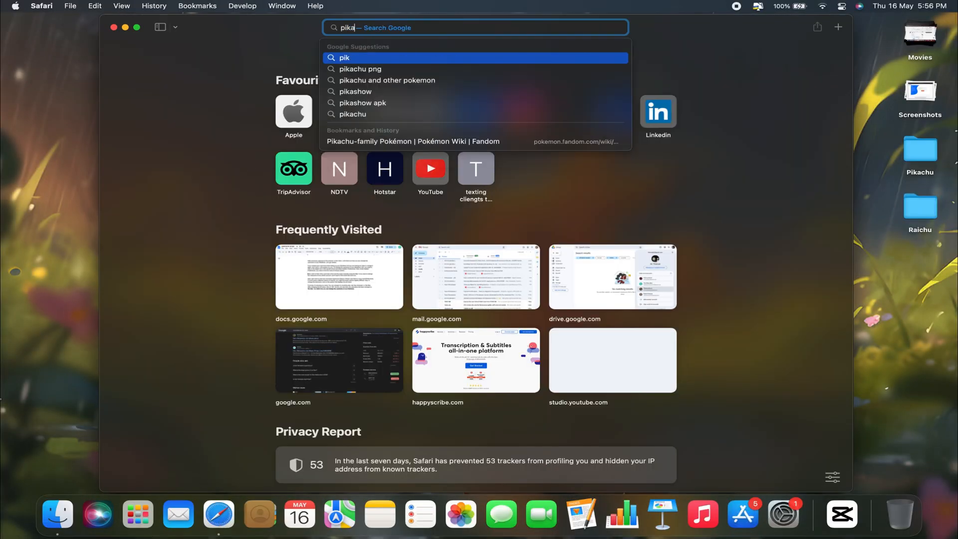
- Search Google for 'pikachu png' from the Safari address bar suggestion
{"action": "left_click", "coordinate": [360, 69]}
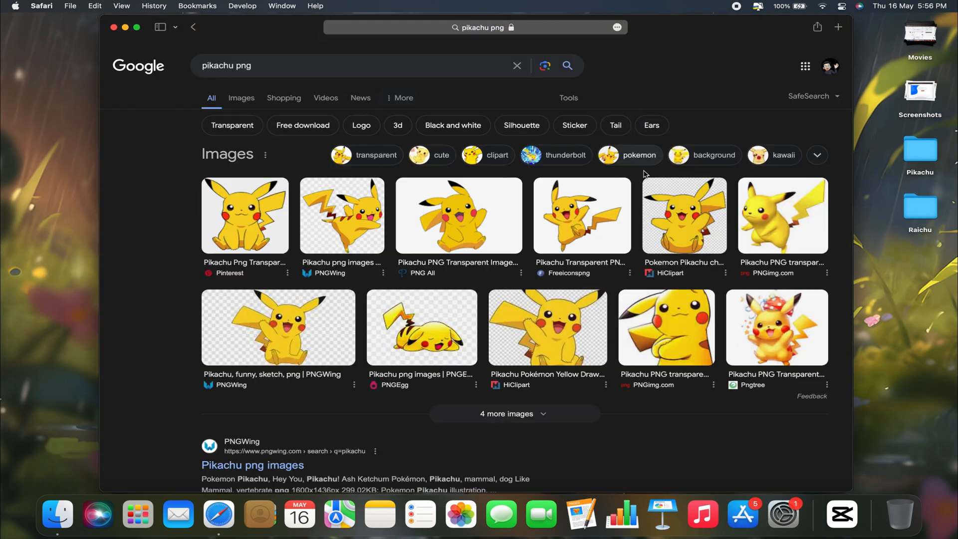
- Enlarge the waving transparent Pikachu image from PNG All in Google Images
{"action": "left_click", "coordinate": [458, 215]}
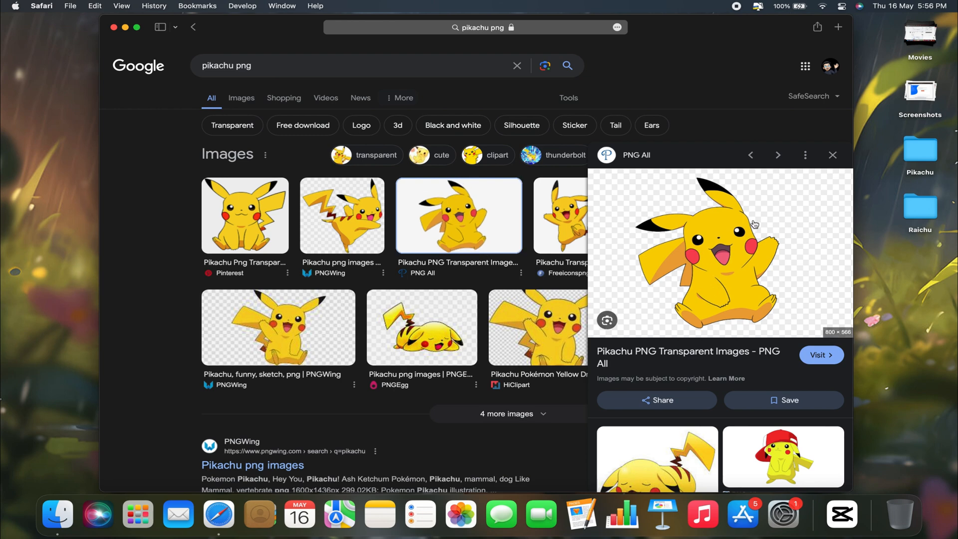
{"action": "mouse_move", "coordinate": [795, 300]}
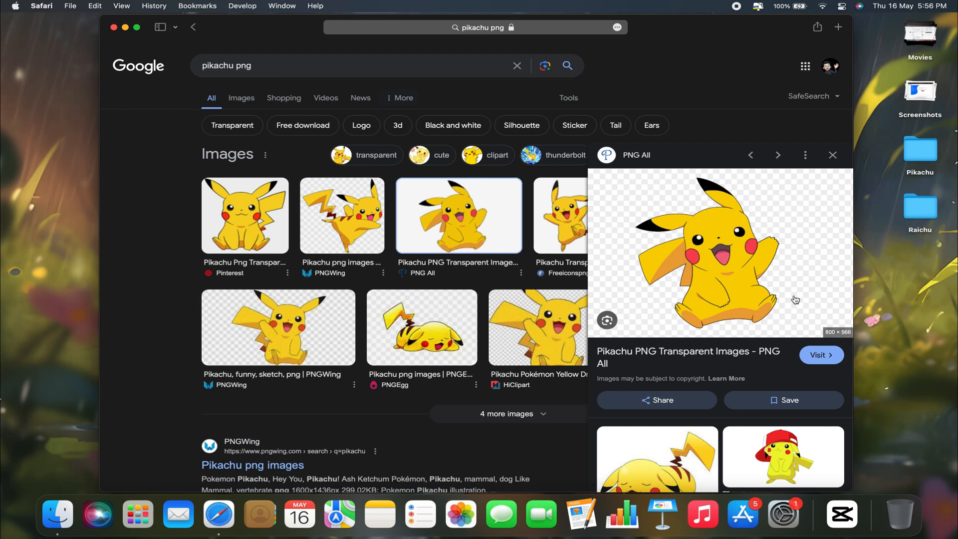
{"action": "mouse_move", "coordinate": [714, 262]}
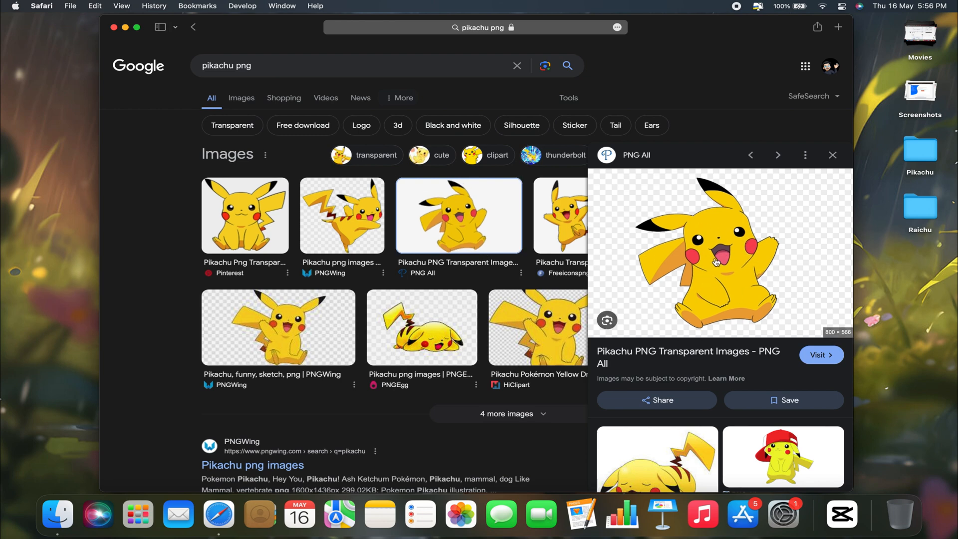
{"action": "mouse_move", "coordinate": [713, 264]}
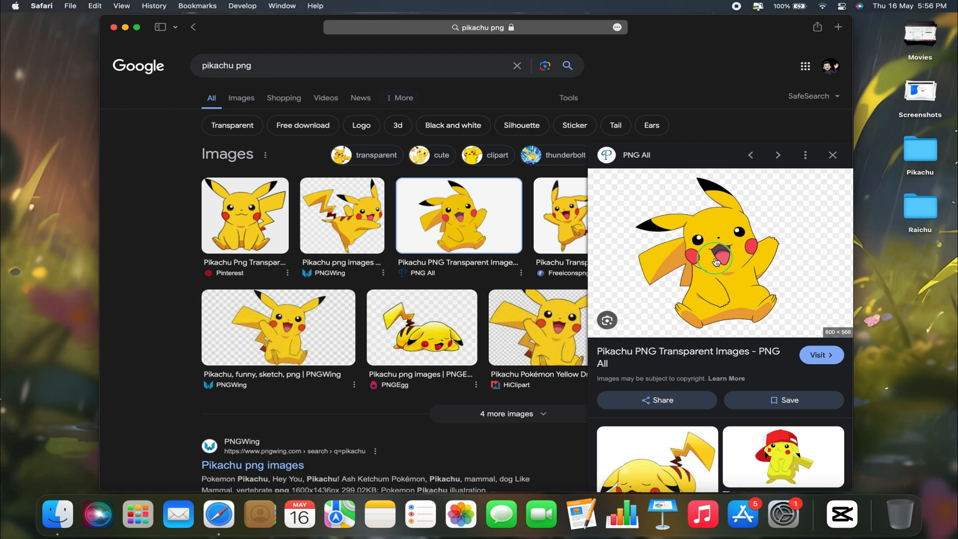
- Bring up the image options menu on the enlarged Pikachu preview to copy it
{"action": "right_click", "coordinate": [714, 262]}
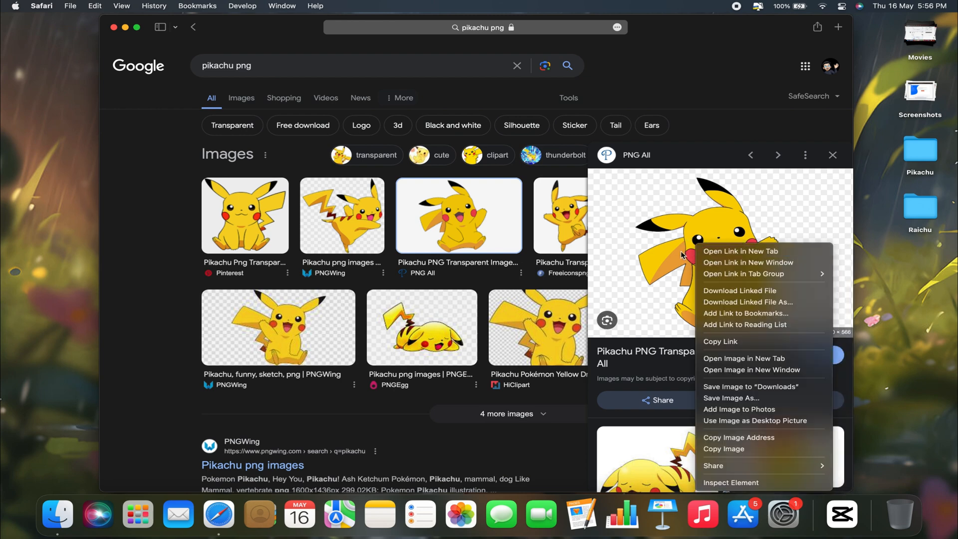
{"action": "mouse_move", "coordinate": [750, 324]}
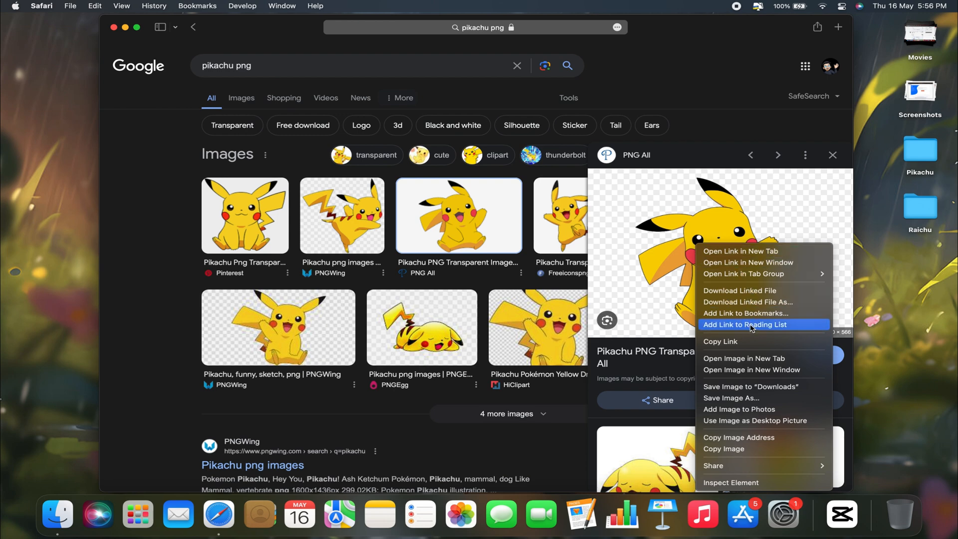
{"action": "mouse_move", "coordinate": [724, 448]}
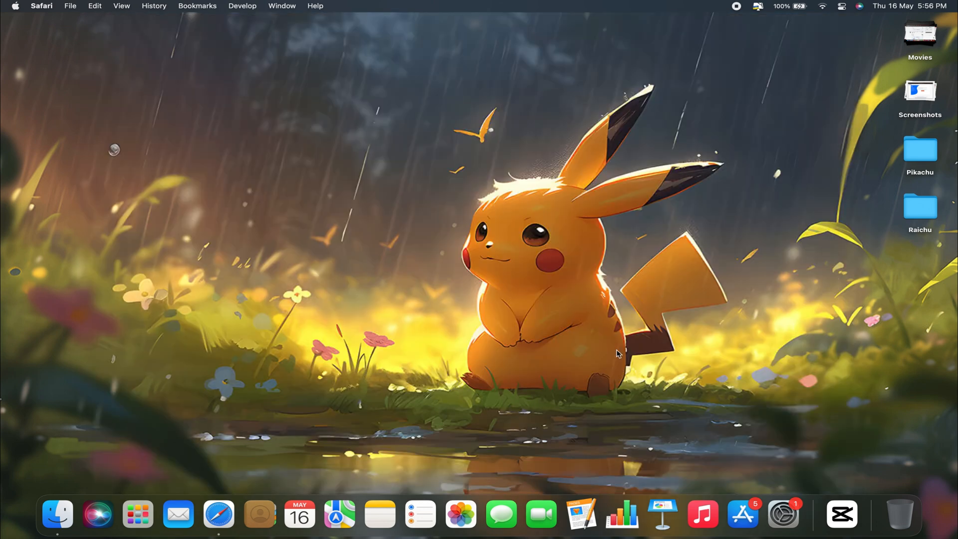
{"action": "mouse_move", "coordinate": [653, 323]}
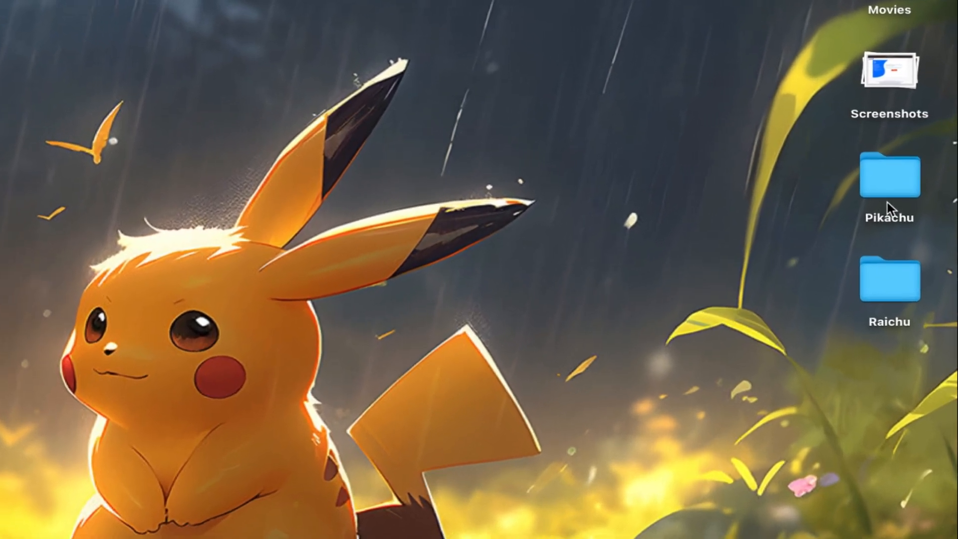
- Select the Pikachu folder on the desktop for Get Info
{"action": "left_click", "coordinate": [889, 183]}
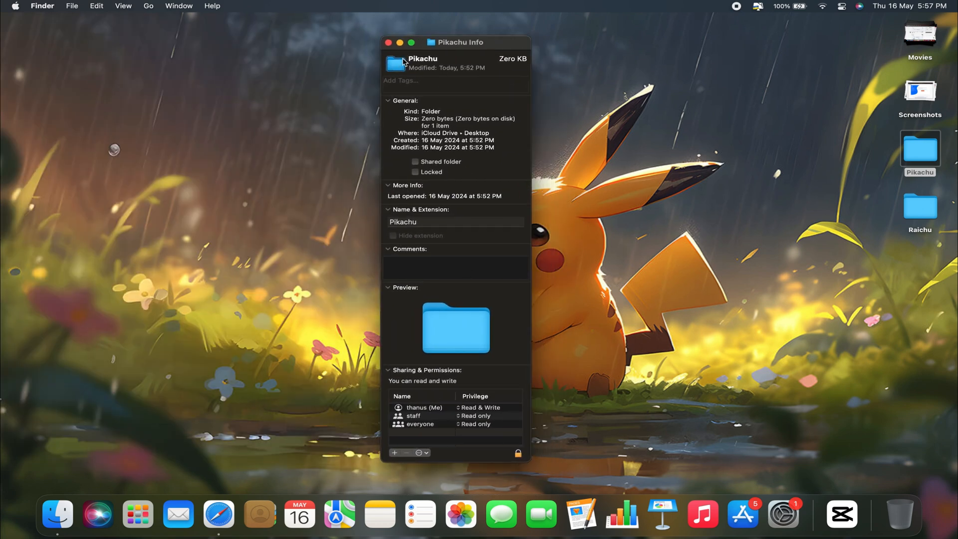
{"action": "mouse_move", "coordinate": [391, 69]}
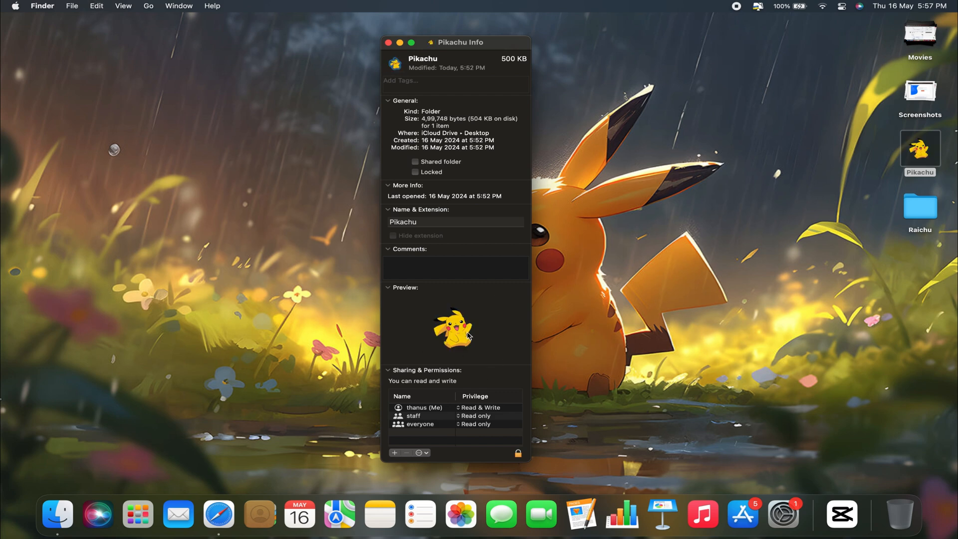
{"action": "mouse_move", "coordinate": [388, 42]}
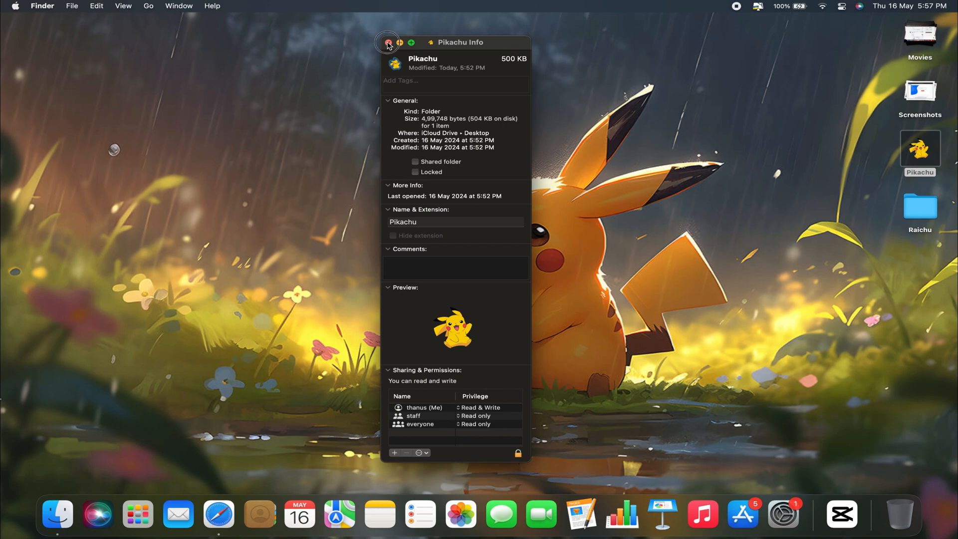
- Close the Pikachu info window, confirm the folder opens empty, and return to the desktop
{"action": "left_click", "coordinate": [387, 42]}
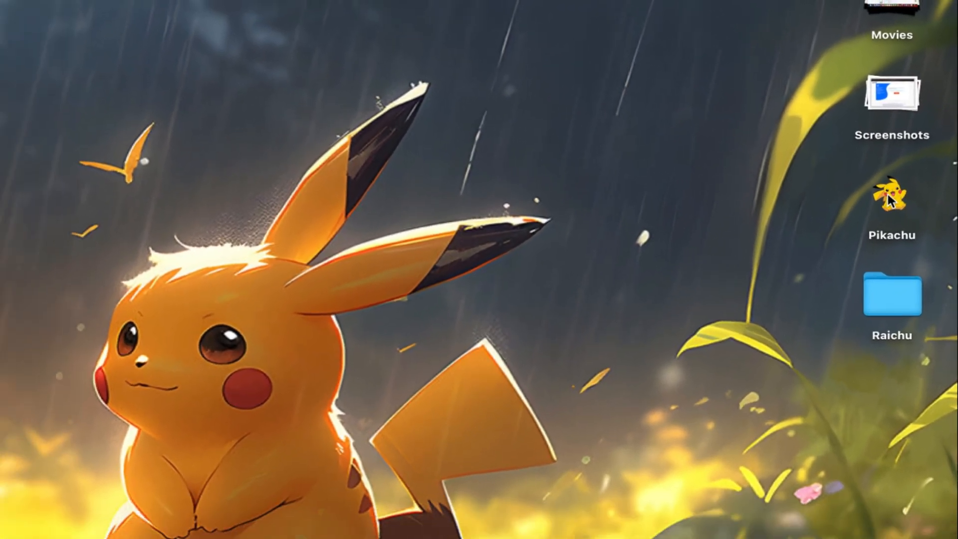
{"action": "double_click", "coordinate": [891, 195]}
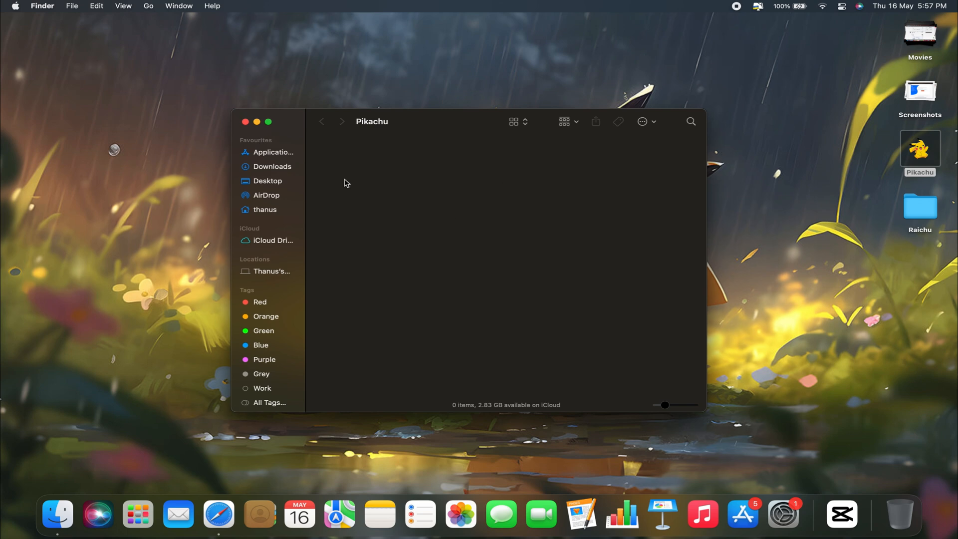
{"action": "left_click", "coordinate": [246, 121]}
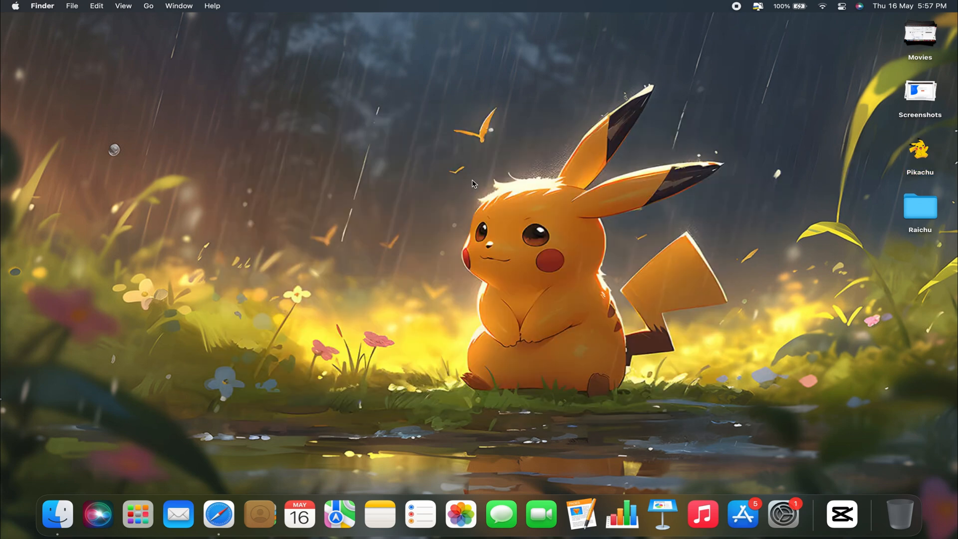